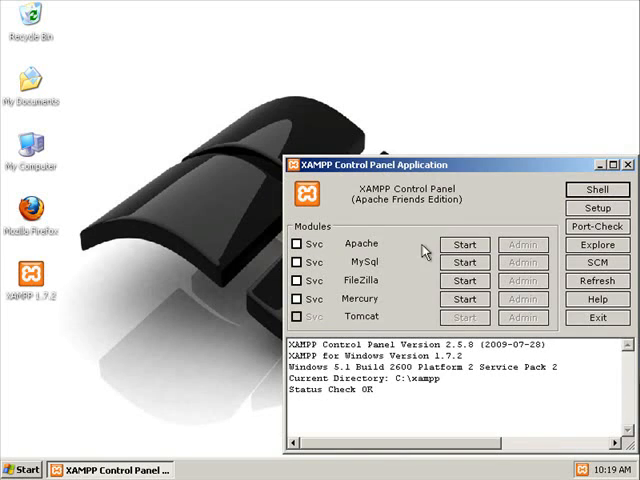
Step: Start Apache in XAMPP and minimize the control panel to the taskbar
left_click(464, 244)
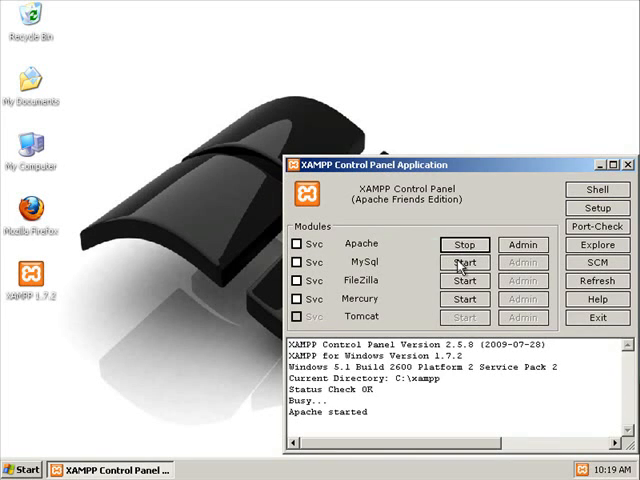
left_click(463, 262)
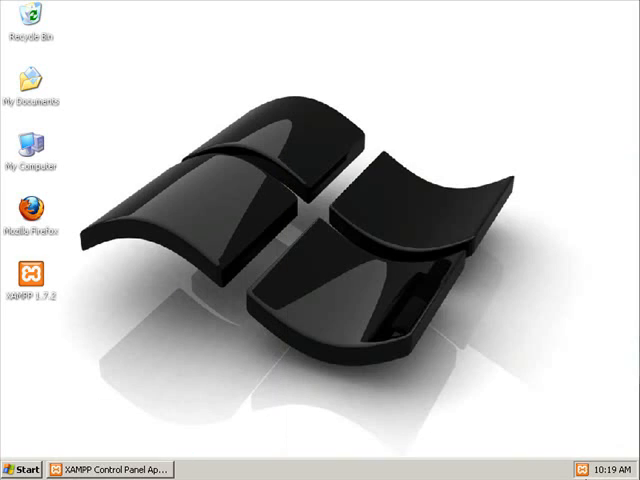
mouse_move(37, 250)
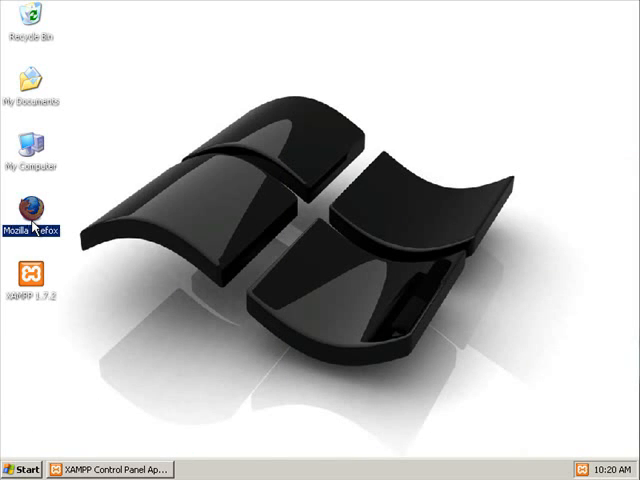
mouse_move(205, 157)
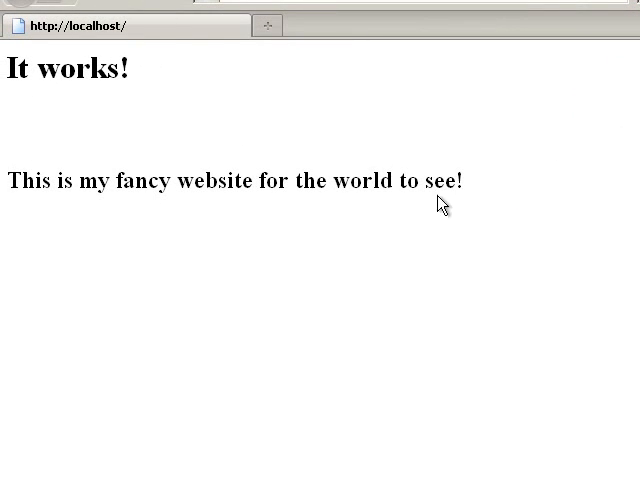
mouse_move(240, 170)
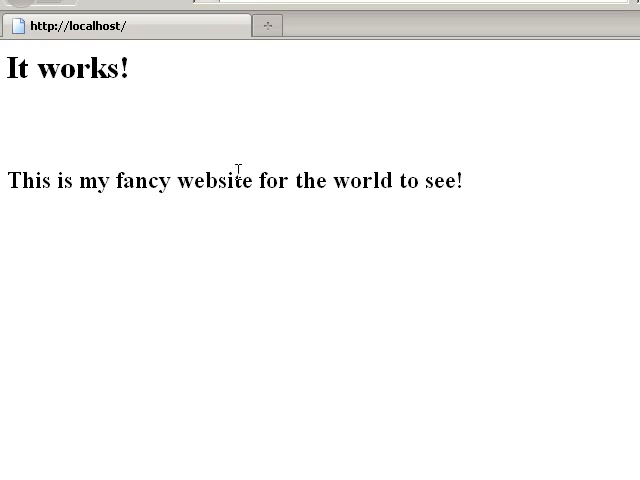
mouse_move(225, 8)
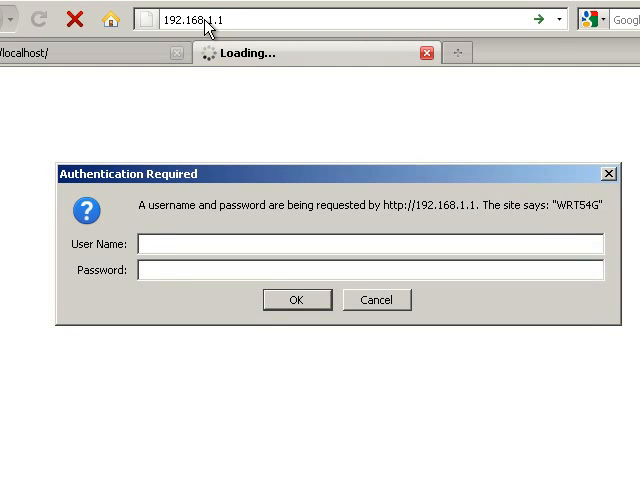
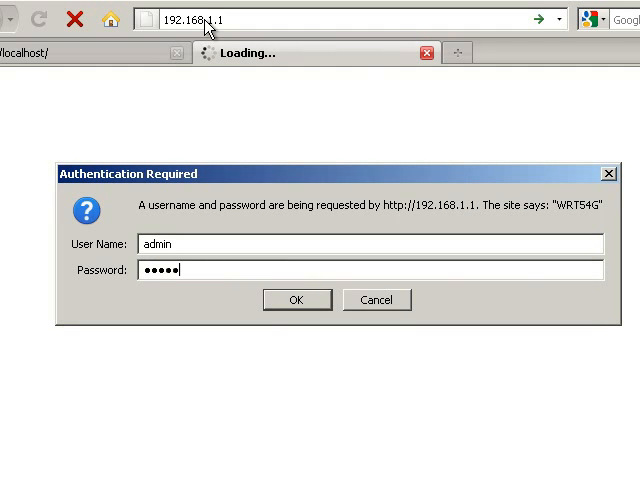
left_click(296, 299)
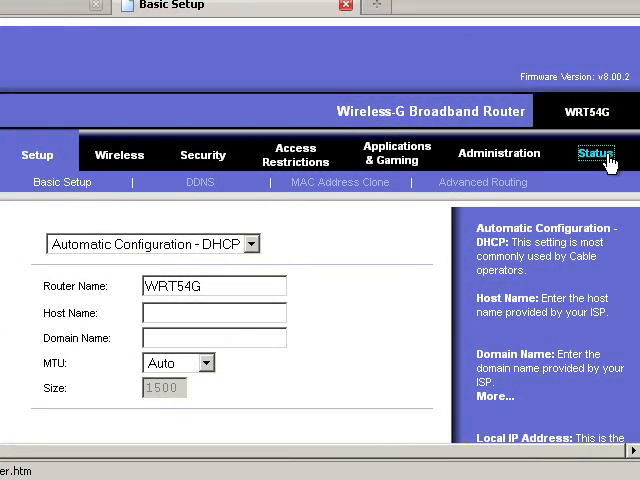
Step: Show the DHCP Clients Table from Status > Local Network
left_click(595, 154)
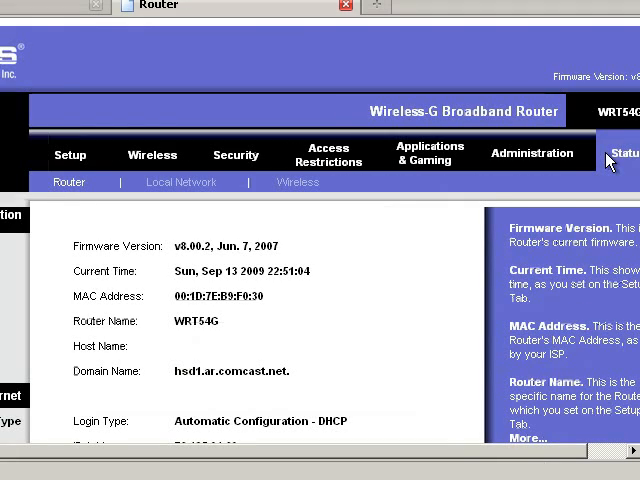
mouse_move(182, 207)
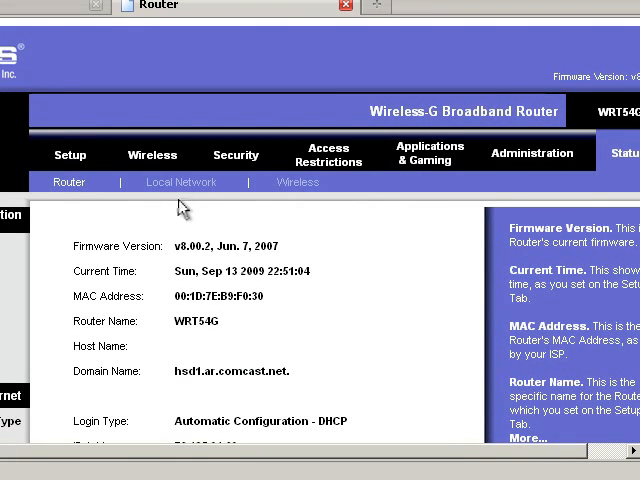
left_click(181, 182)
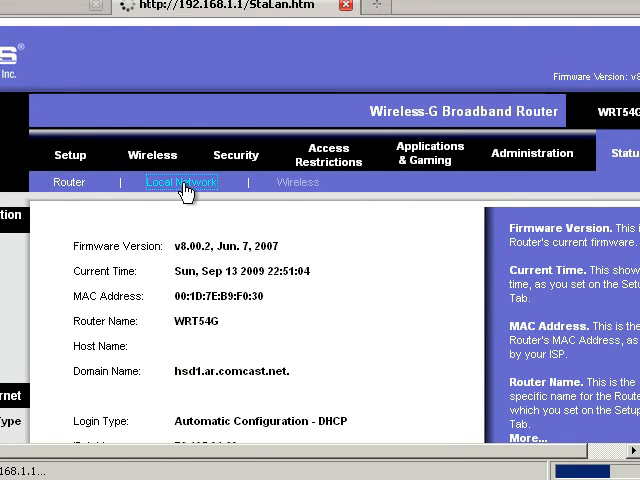
left_click(181, 182)
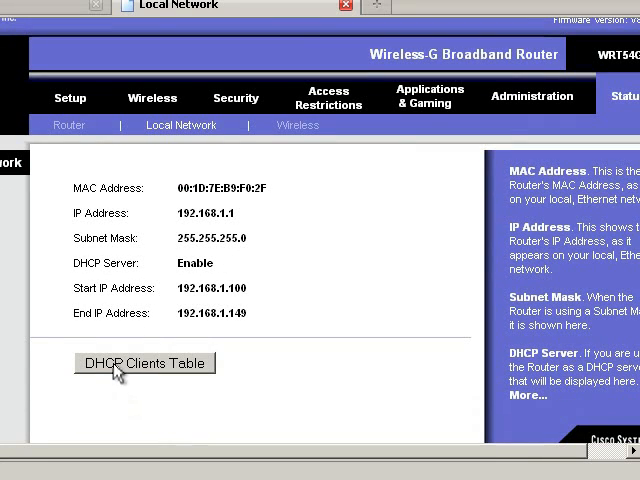
mouse_move(170, 368)
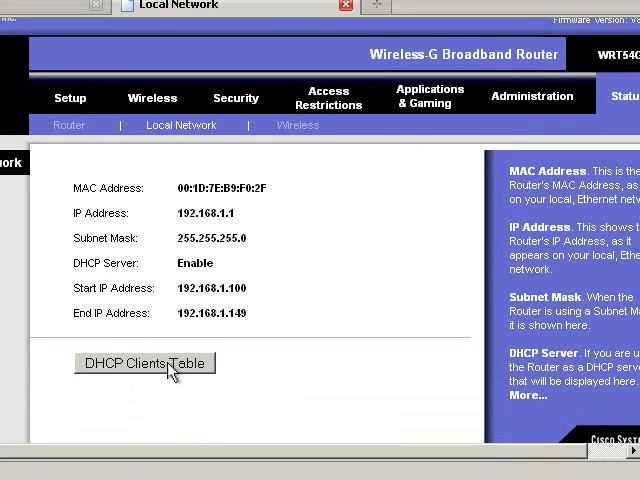
left_click(144, 363)
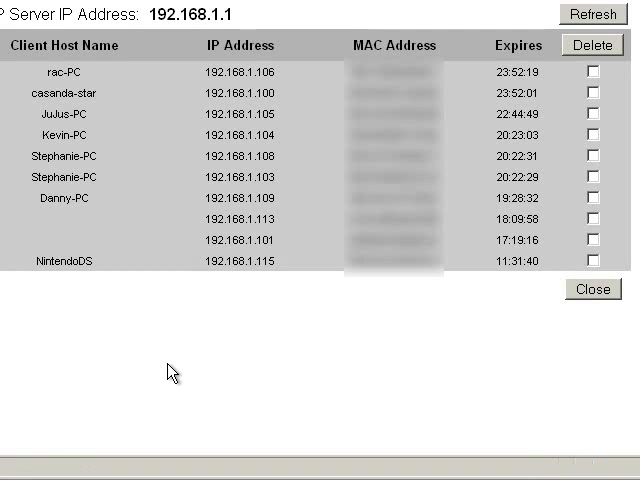
mouse_move(63, 92)
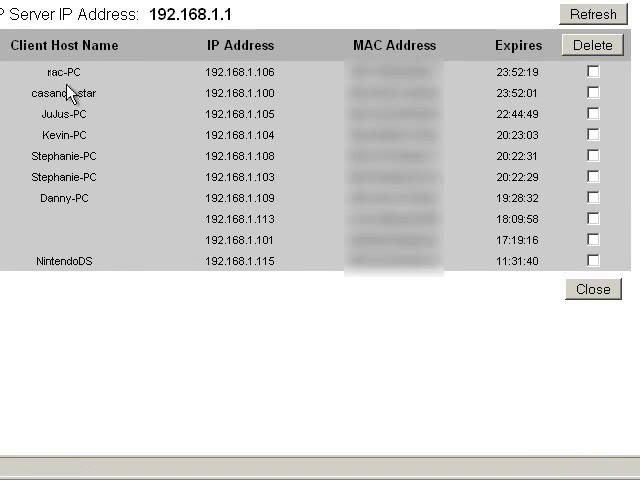
mouse_move(68, 247)
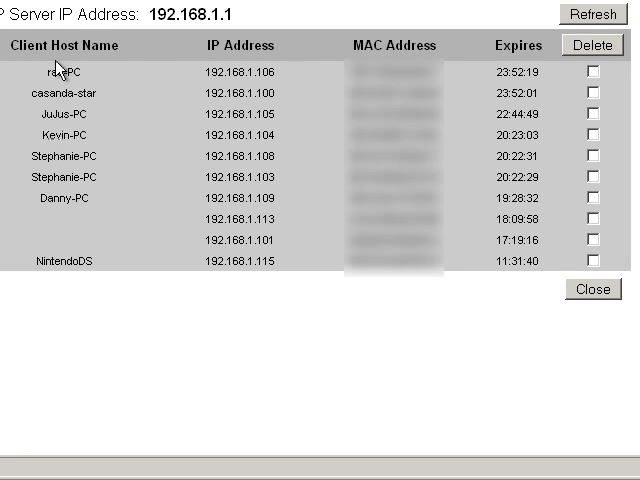
mouse_move(38, 130)
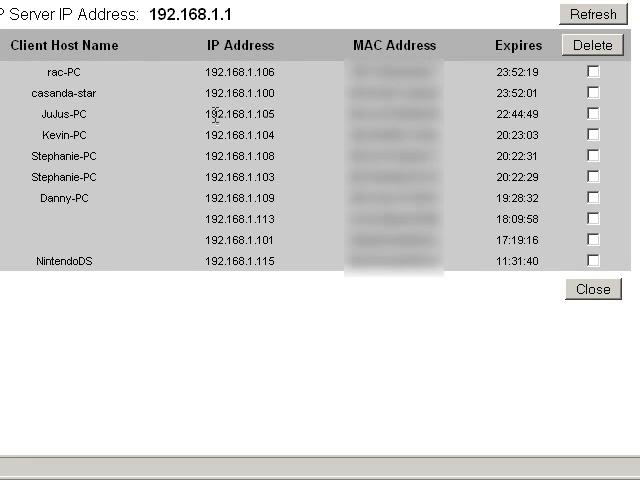
Step: Select the server's IP address 192.168.1.105 in the DHCP clients table
double_click(237, 114)
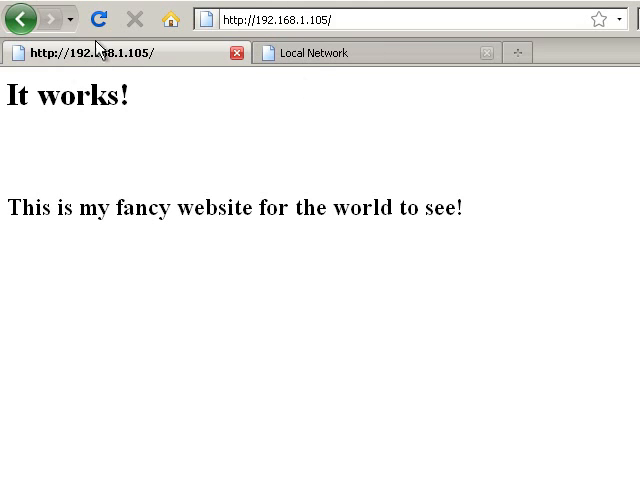
mouse_move(124, 170)
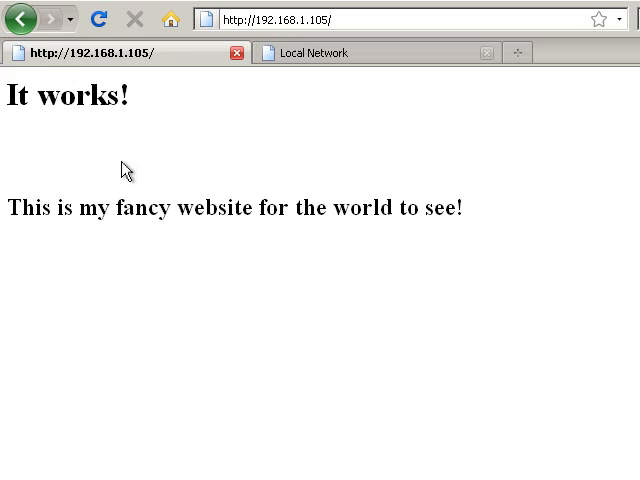
mouse_move(260, 46)
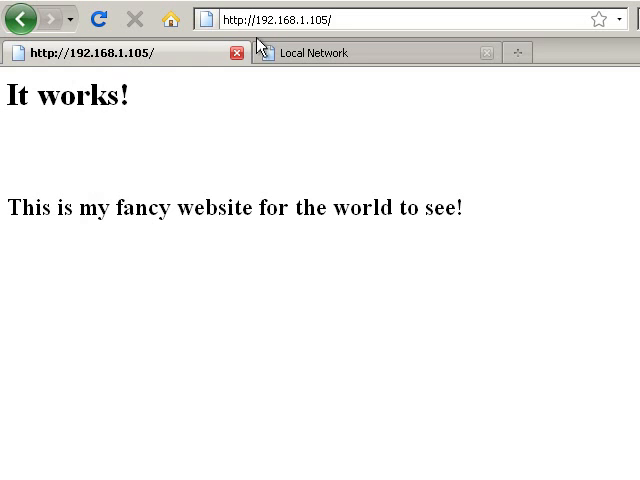
Step: Switch to the Applications & Gaming Port Range Forward page
left_click(330, 52)
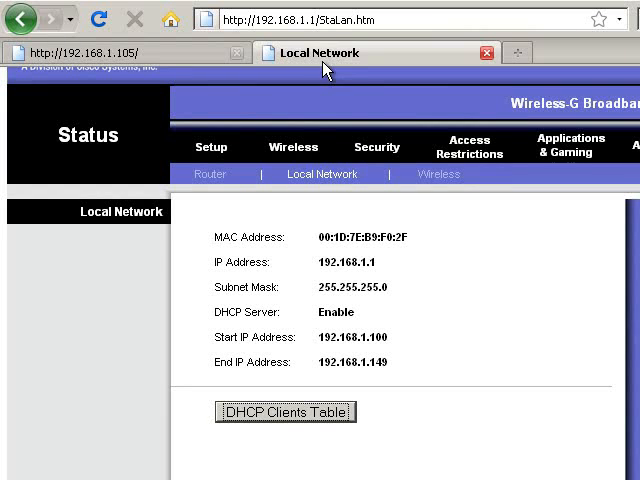
mouse_move(513, 218)
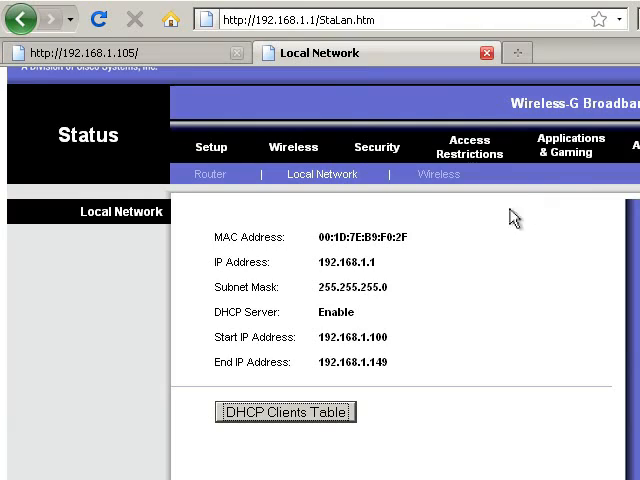
mouse_move(571, 145)
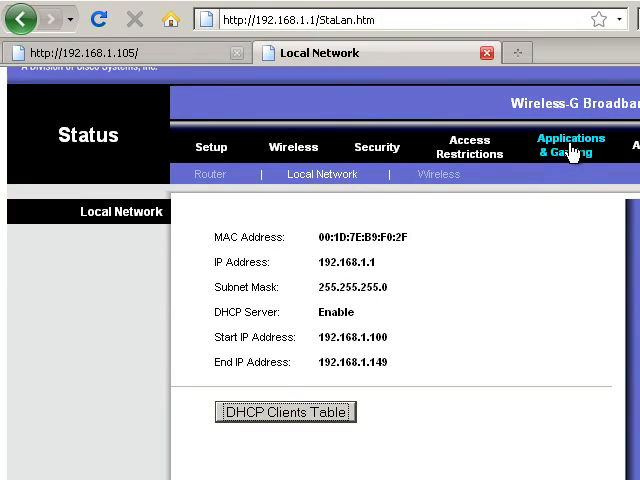
left_click(570, 145)
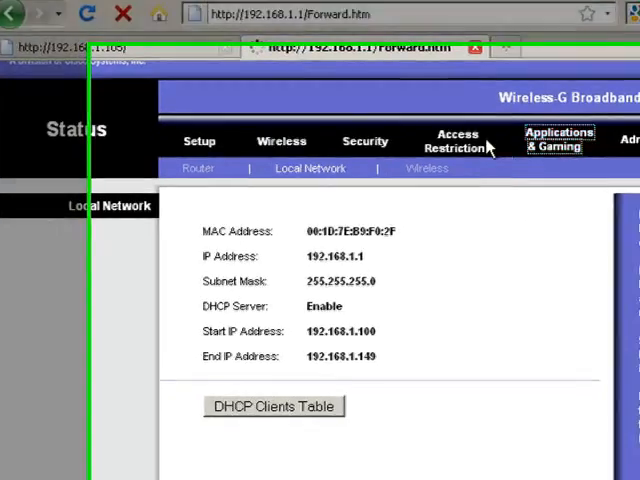
left_click(559, 138)
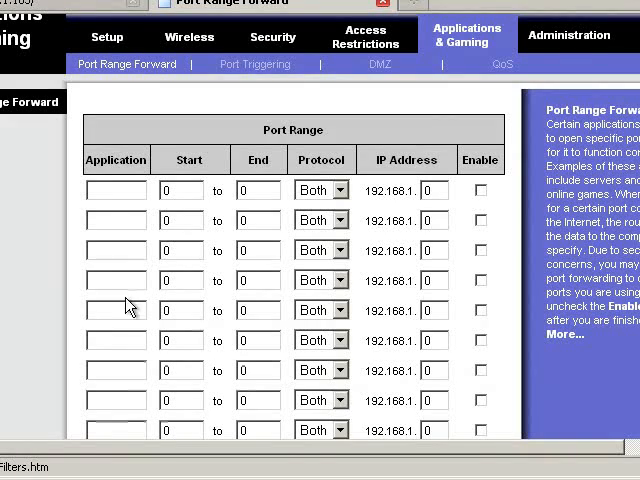
Step: Fill the first forwarding row as 'http', start and end port 80, and enable it
left_click(114, 189)
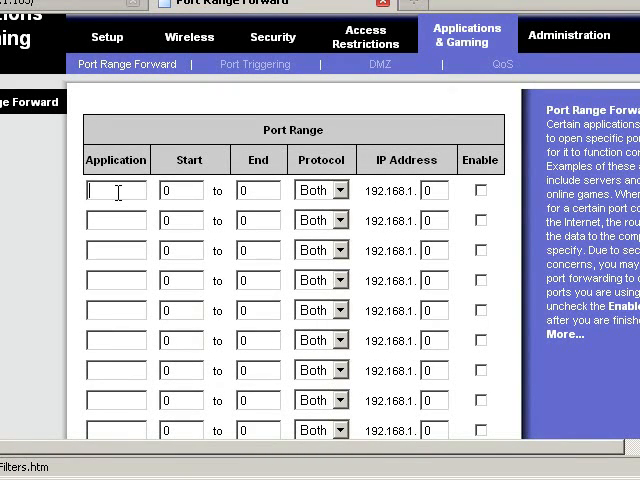
type("h")
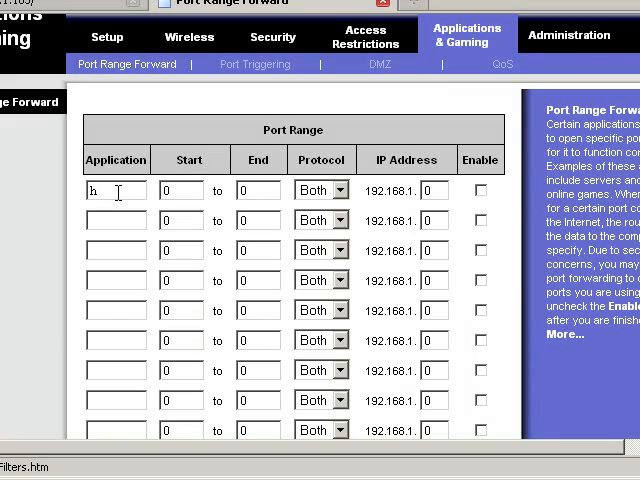
type("ttp")
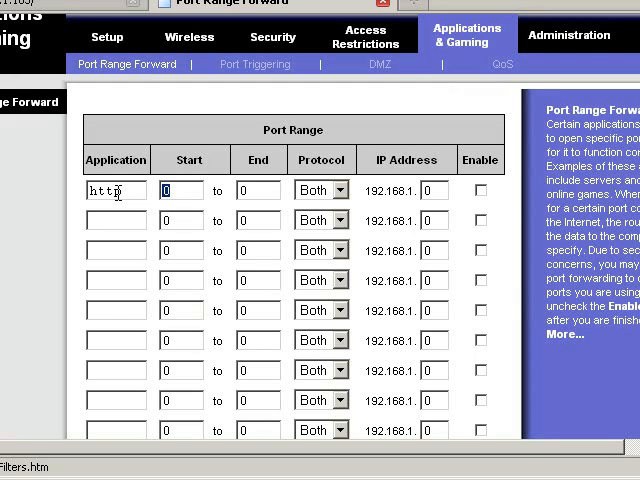
type("80")
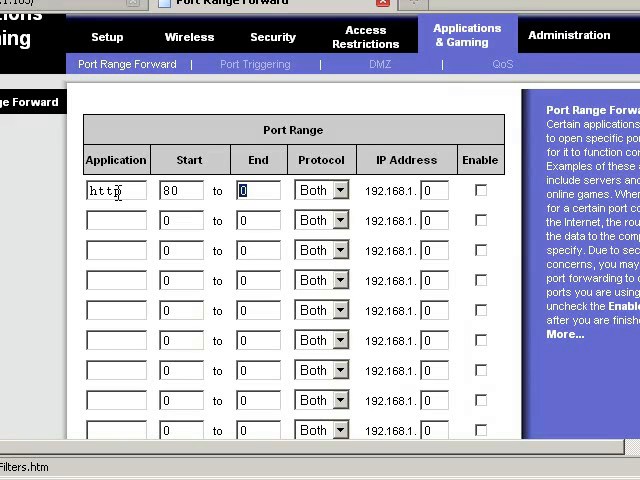
type("80")
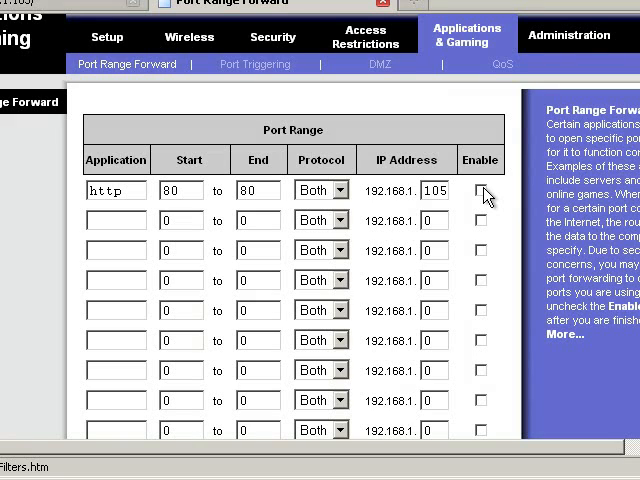
left_click(481, 190)
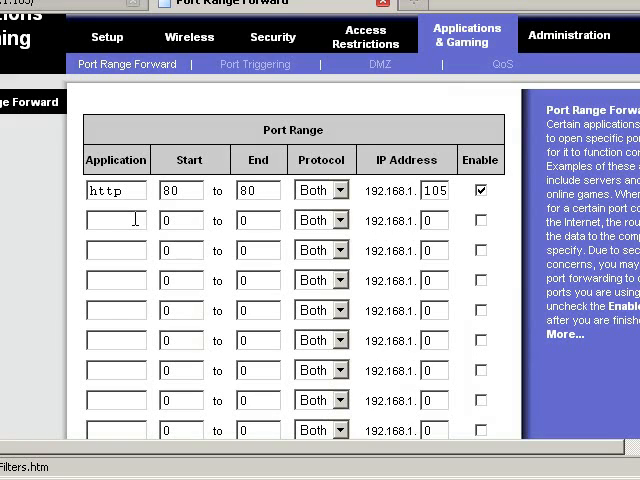
Step: Fill the second forwarding row as 'ftp', ports 21 to 21, and enable it
type("ftp")
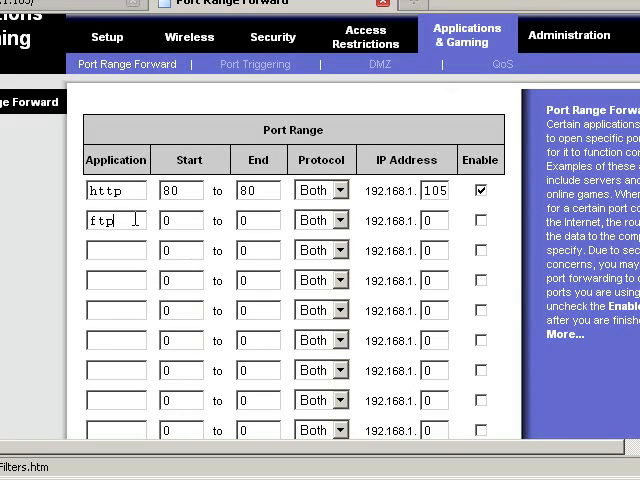
type("21")
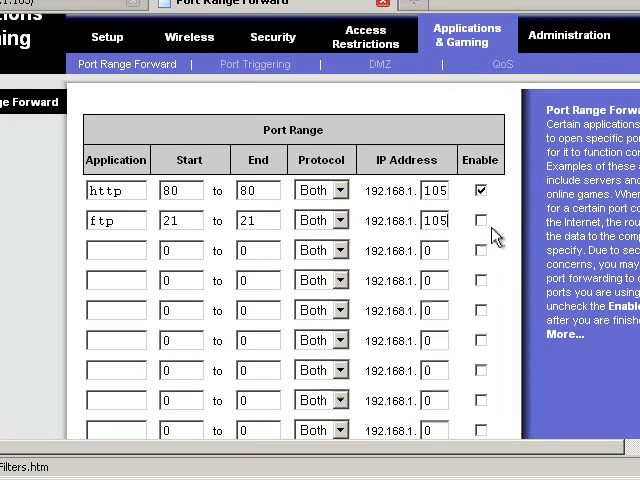
left_click(481, 219)
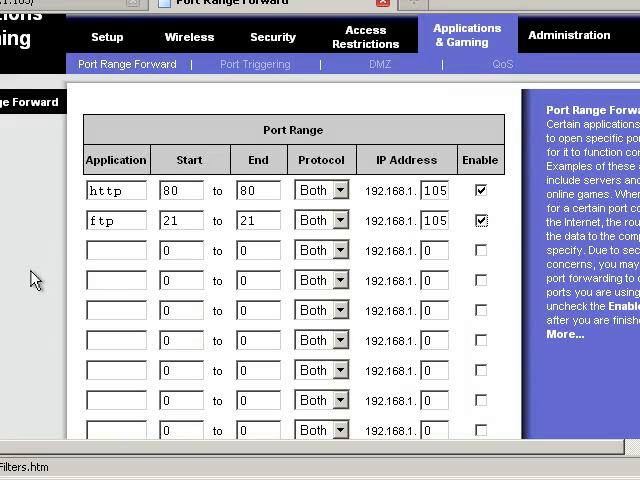
left_click(115, 249)
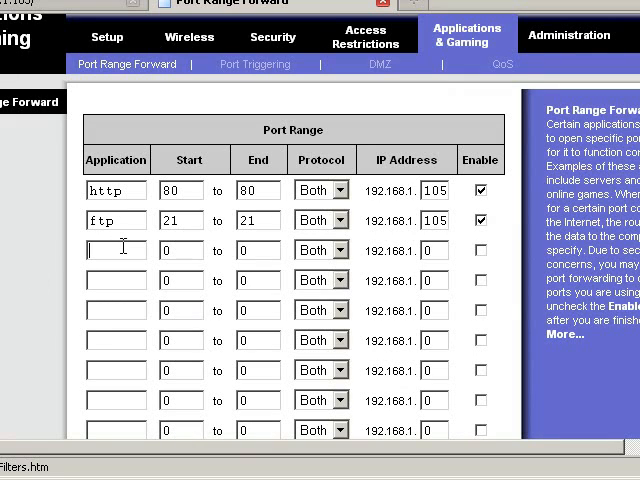
Step: Fill the third row as 'https', port 443, IP 105, enabled, and scroll to Save
type("https")
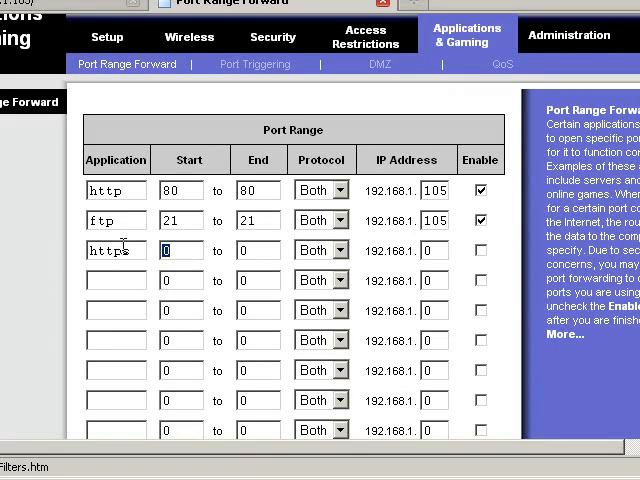
type("4")
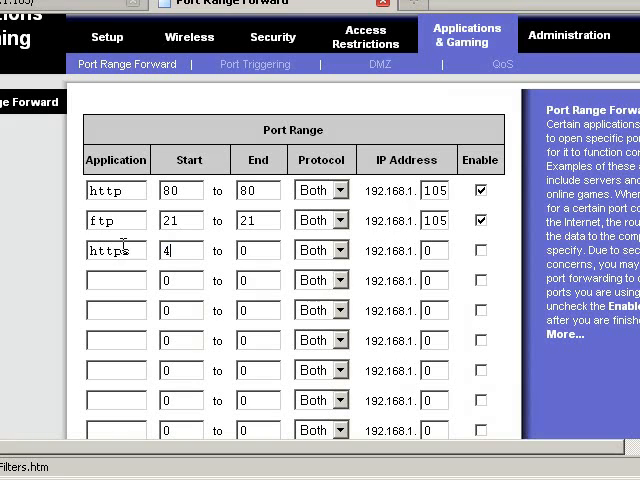
type("443")
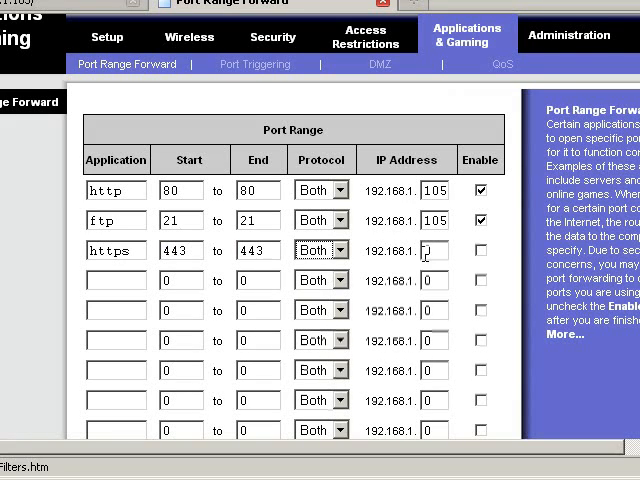
type("105")
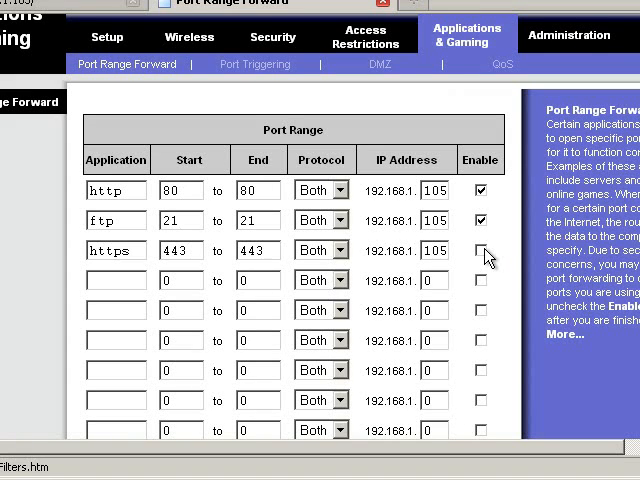
left_click(481, 250)
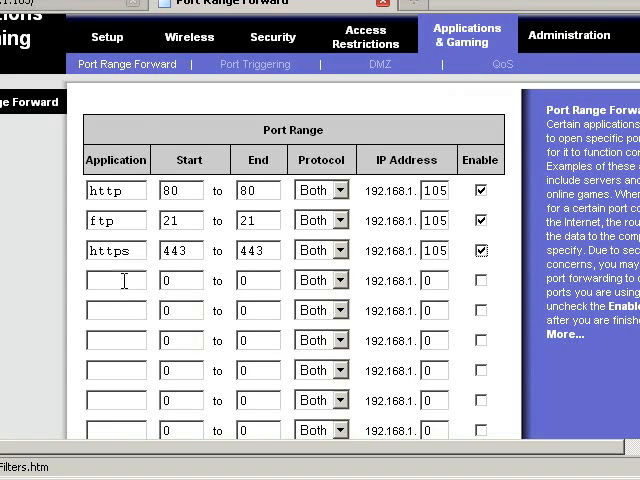
scroll("down", 3)
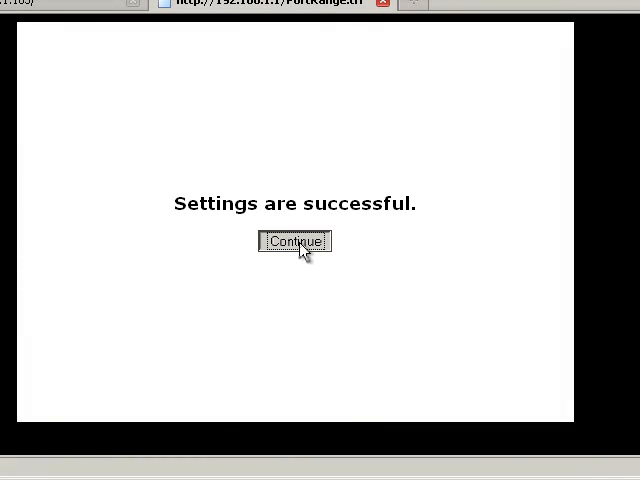
left_click(294, 241)
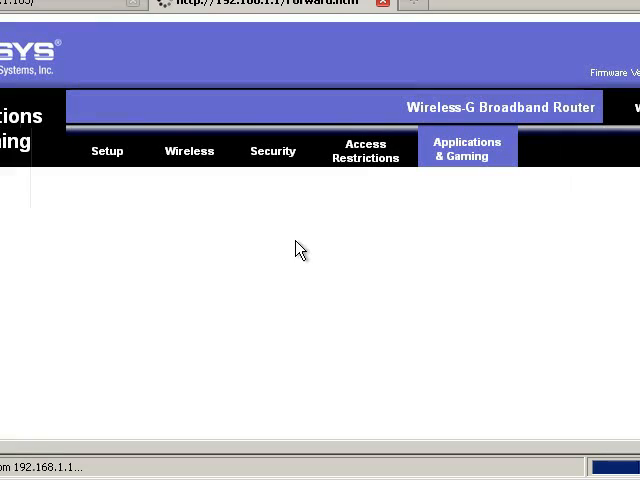
left_click(467, 149)
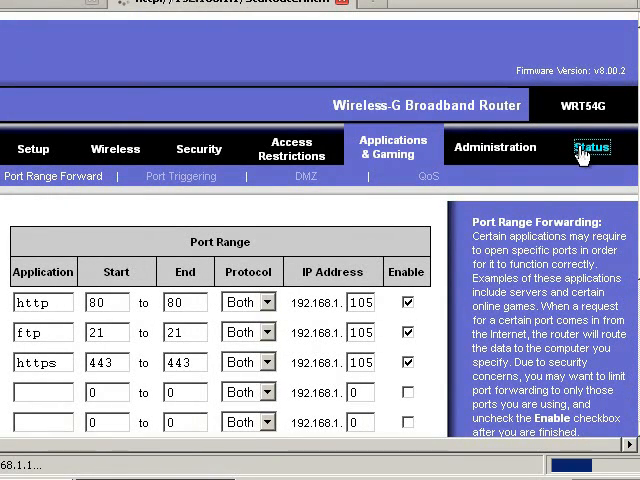
left_click(591, 147)
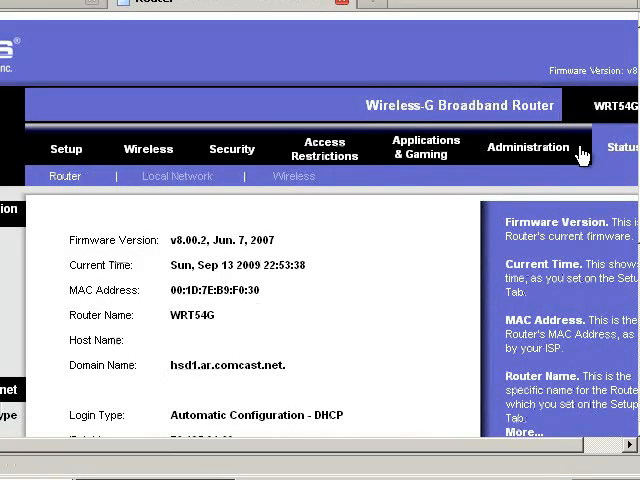
scroll("down", 3)
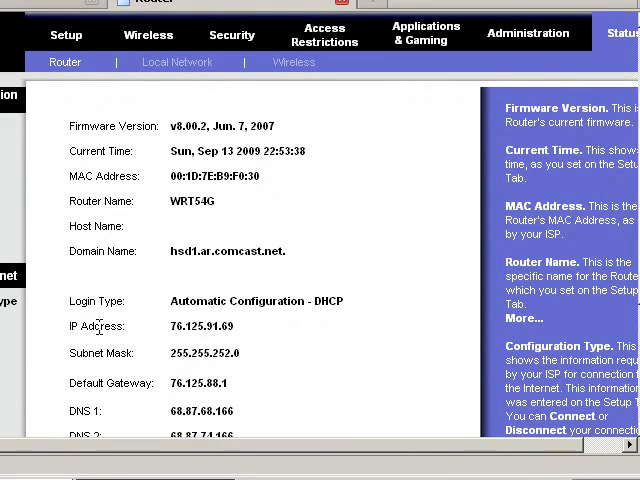
double_click(185, 326)
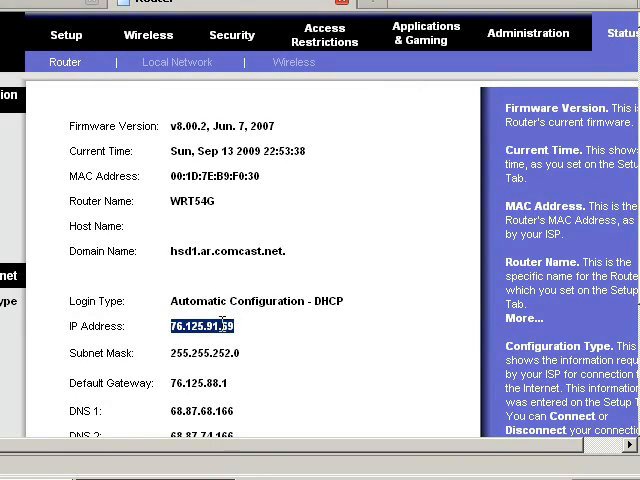
right_click(185, 325)
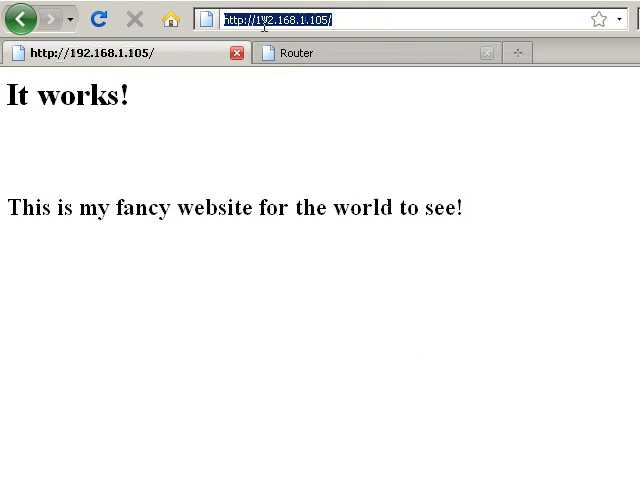
type("76.125.91.69")
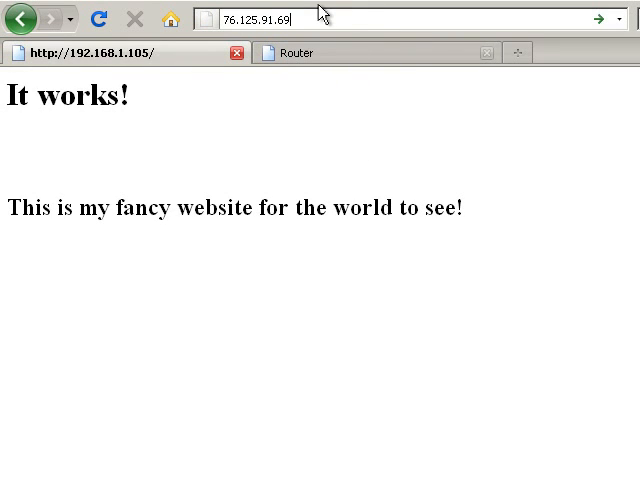
key("Return")
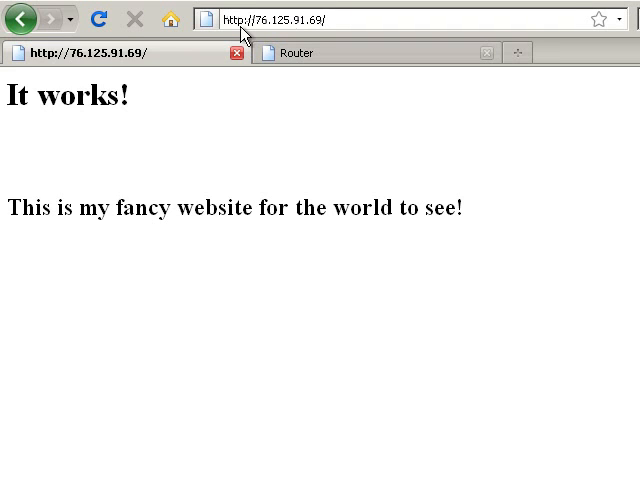
mouse_move(148, 254)
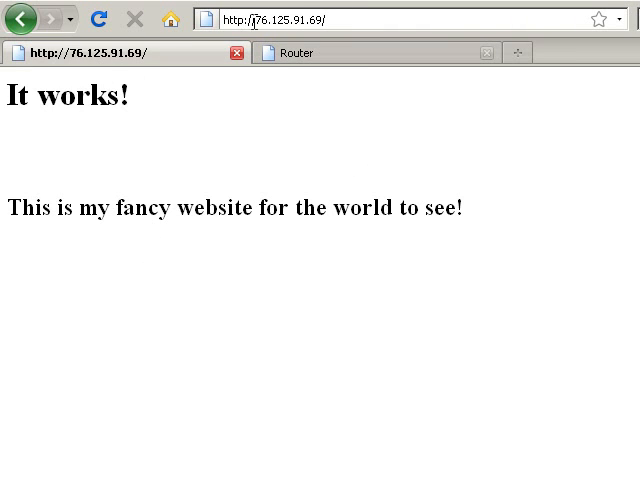
mouse_move(223, 135)
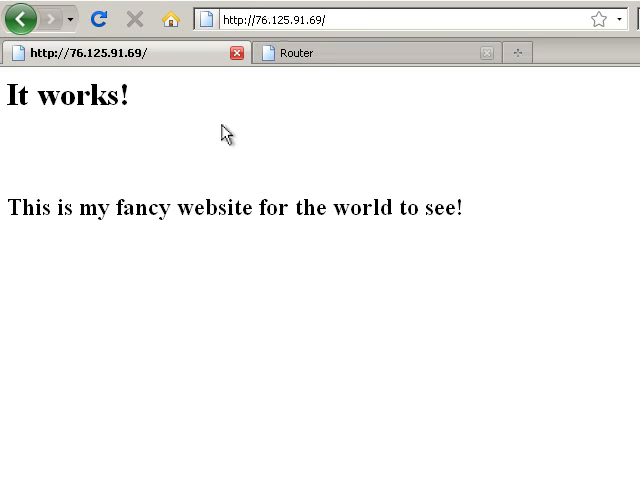
mouse_move(217, 190)
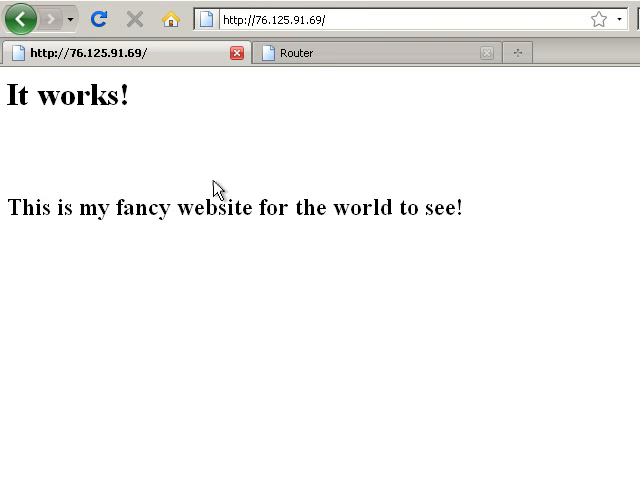
mouse_move(176, 148)
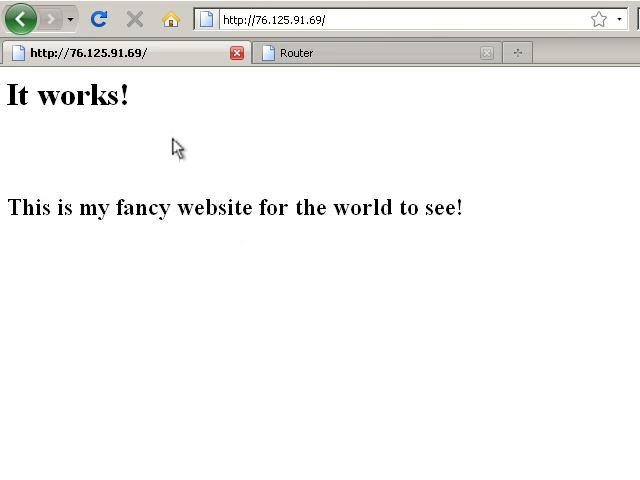
mouse_move(100, 78)
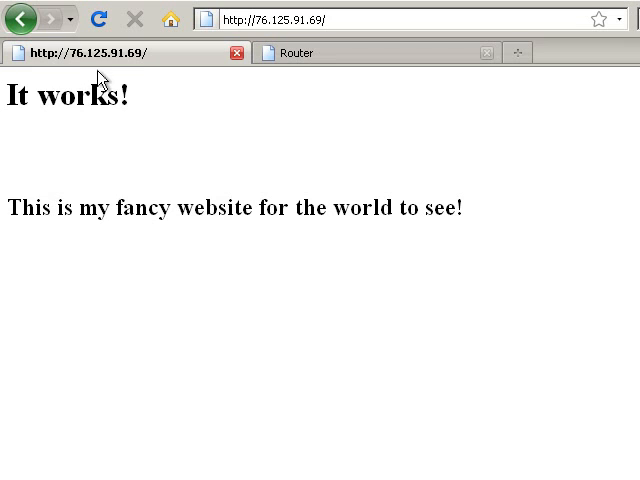
mouse_move(311, 53)
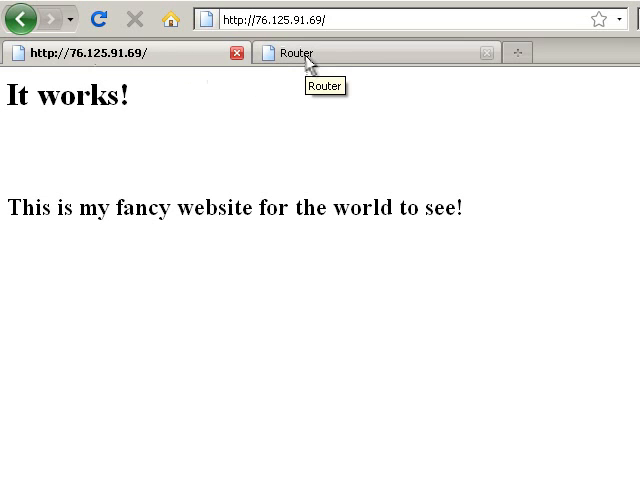
Step: Save the router's Port Range Forward table with http, ftp and https rules left disabled
left_click(295, 53)
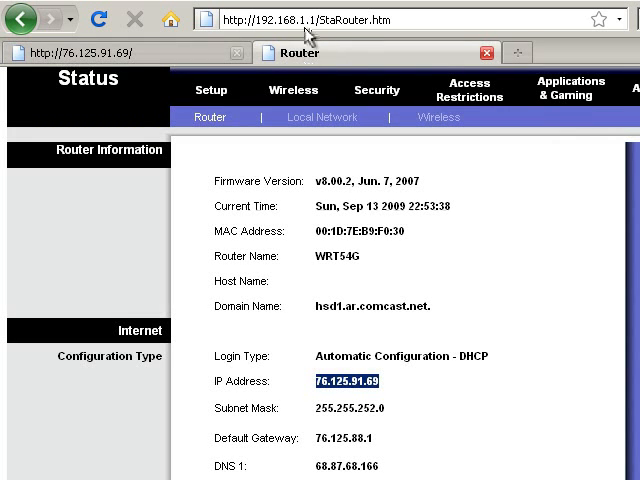
mouse_move(460, 83)
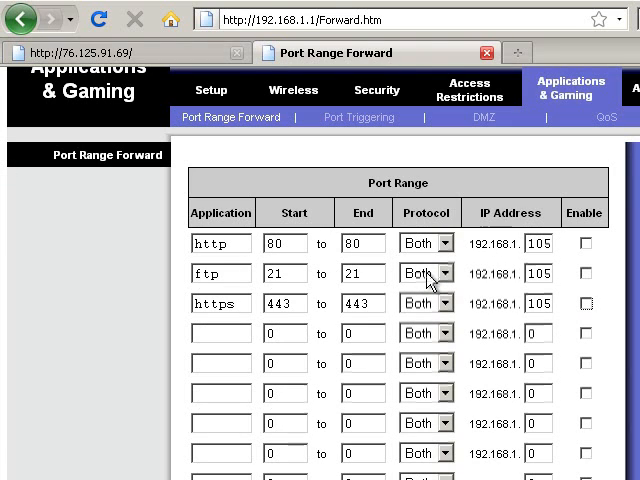
mouse_move(483, 244)
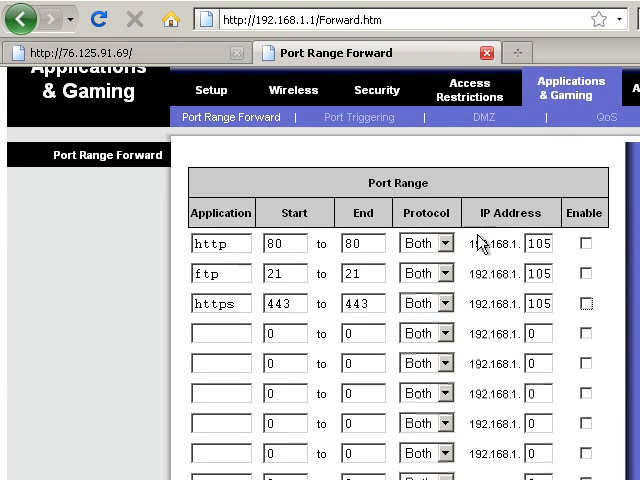
scroll("down", 3)
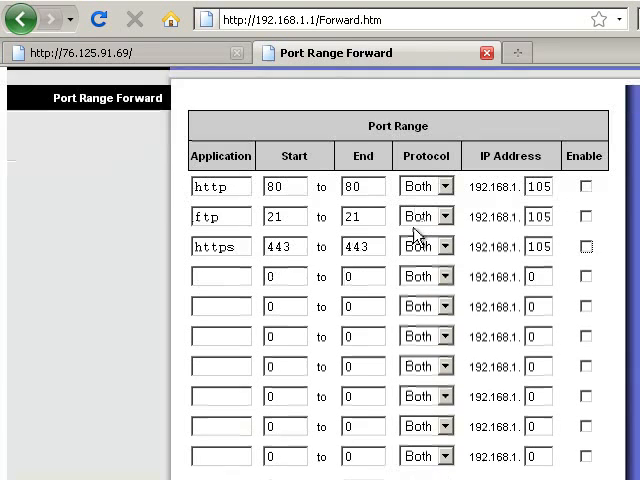
scroll("down", 3)
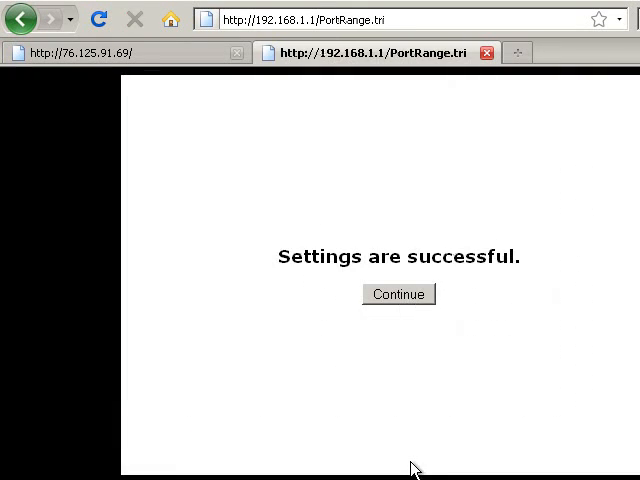
left_click(398, 294)
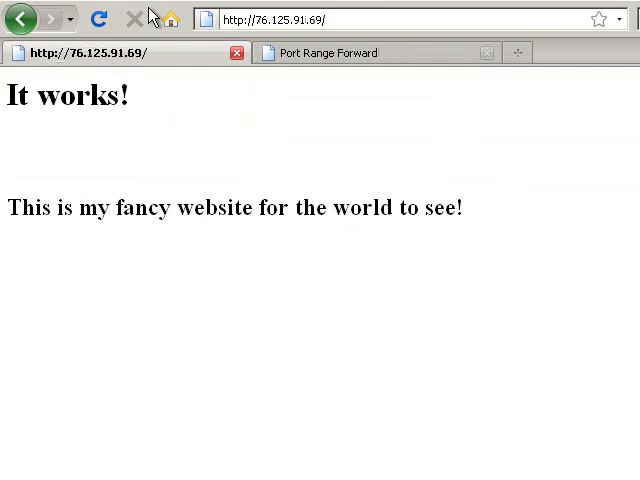
mouse_move(101, 18)
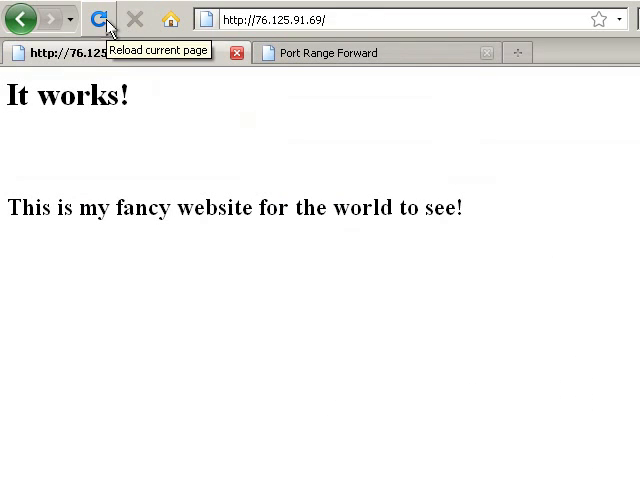
Step: Reload 76.125.91.69 to see it time out, then return to Port Range Forward
left_click(100, 19)
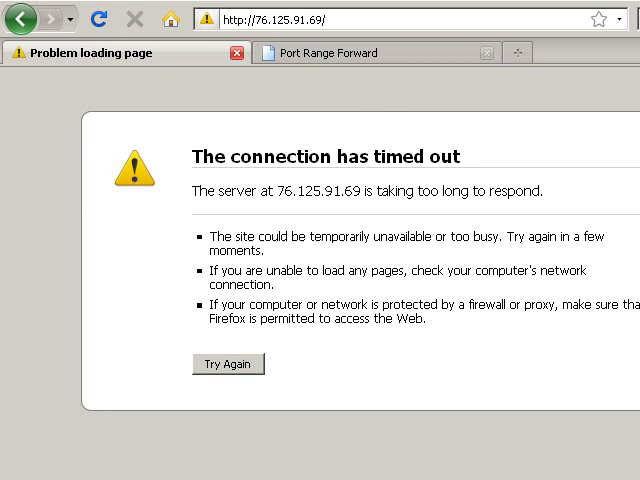
mouse_move(452, 187)
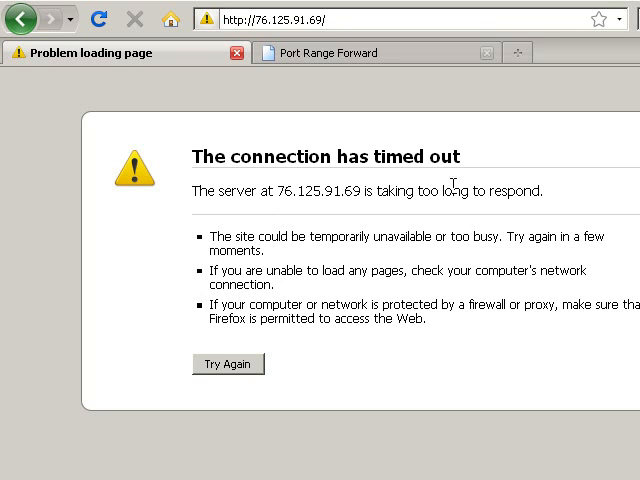
mouse_move(335, 178)
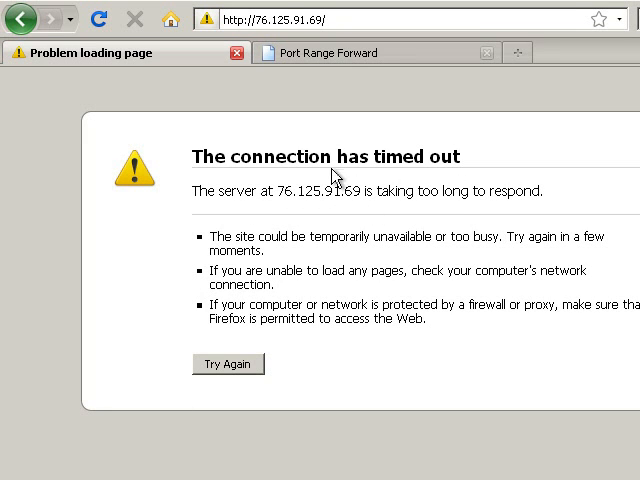
left_click(330, 52)
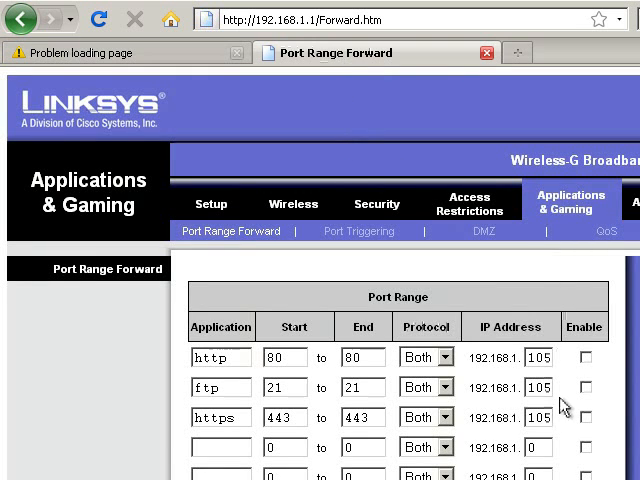
mouse_move(475, 427)
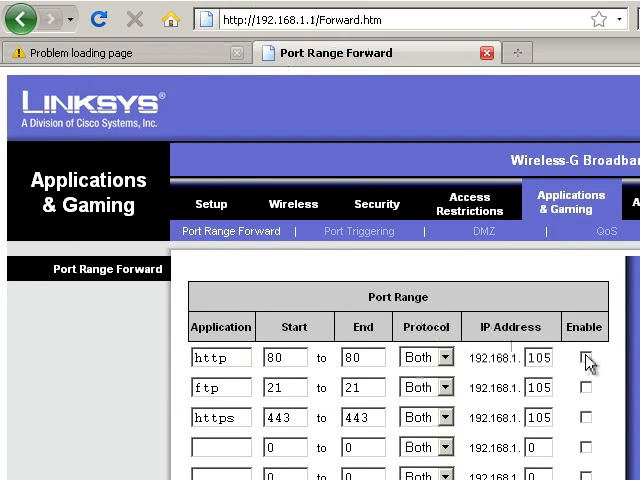
Step: Toggle the http rule's Enable checkbox on the Port Range Forward page
left_click(102, 20)
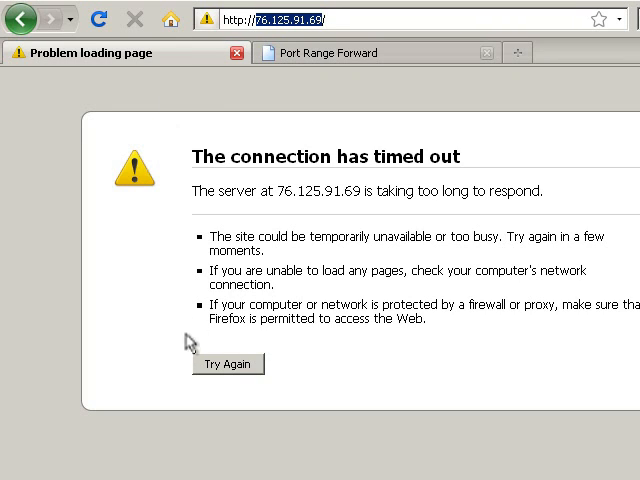
mouse_move(290, 52)
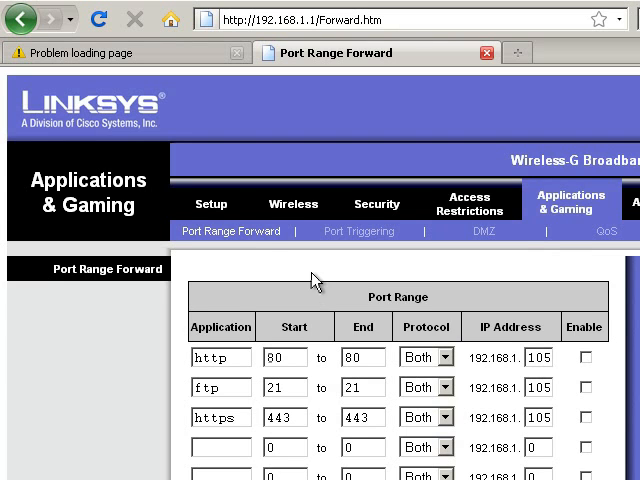
mouse_move(473, 245)
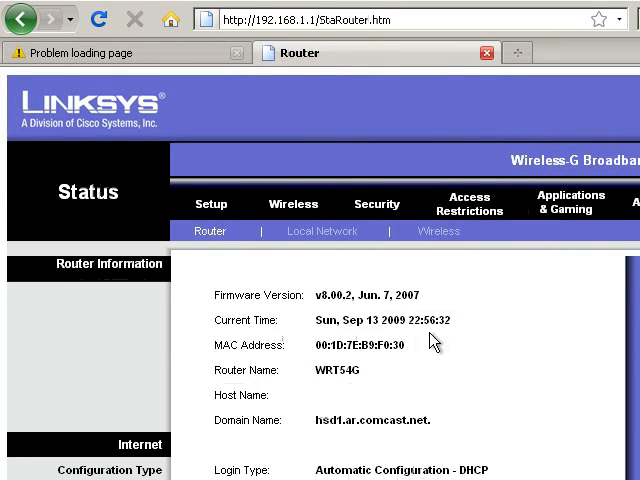
mouse_move(360, 420)
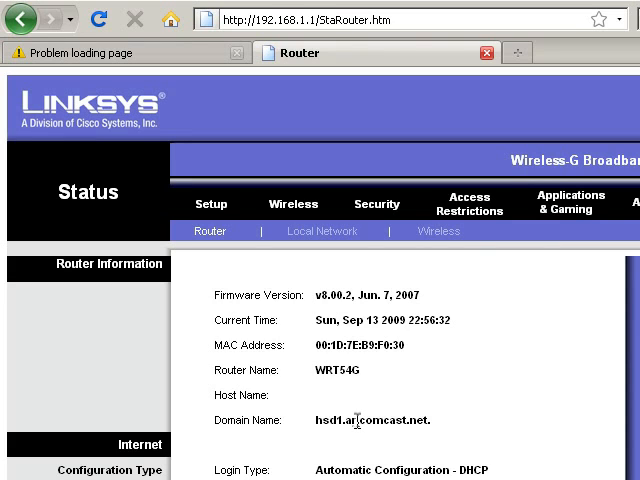